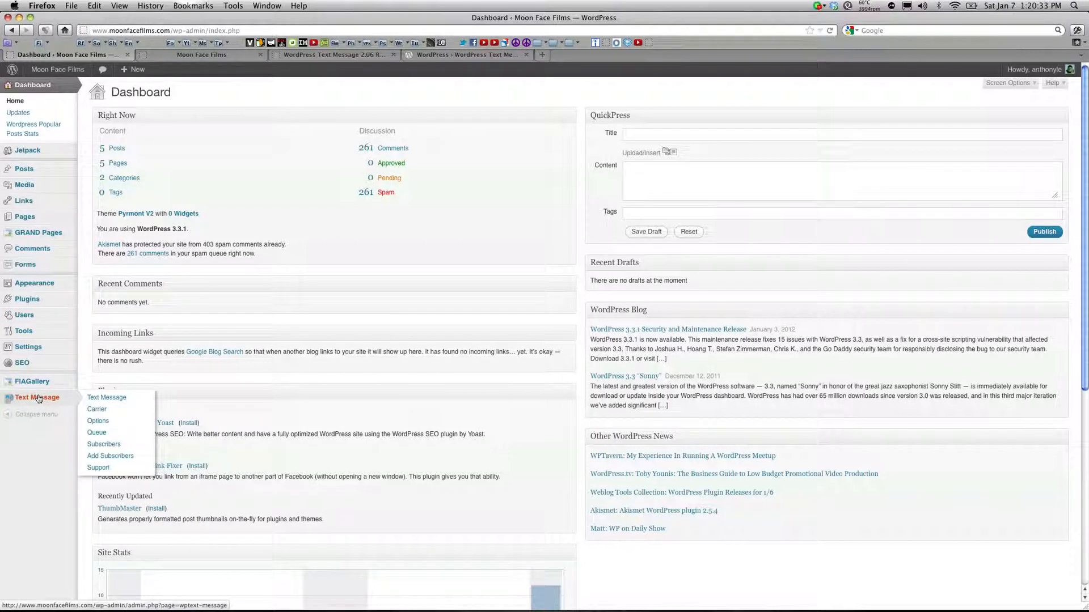
Step: Go to the Text Message plugin's Carrier page from the admin sidebar
click(96, 410)
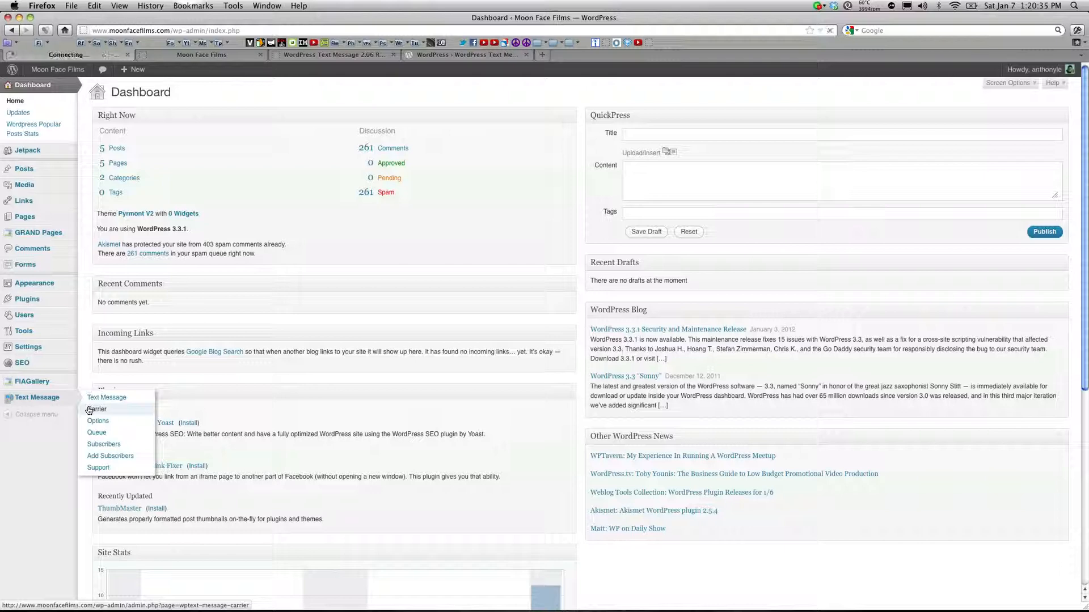
click(96, 410)
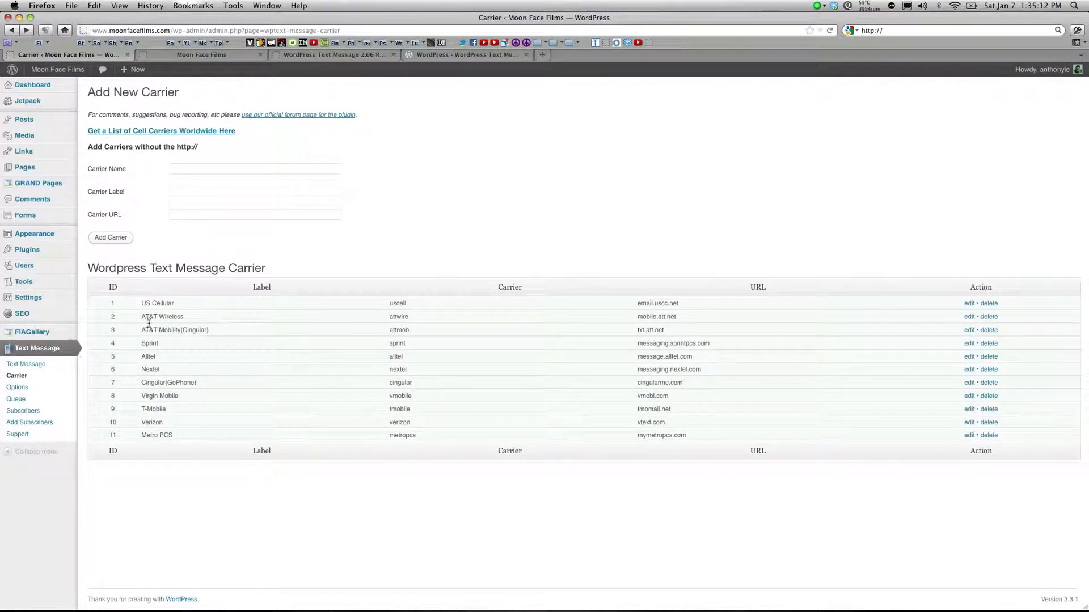
mouse_move(330, 354)
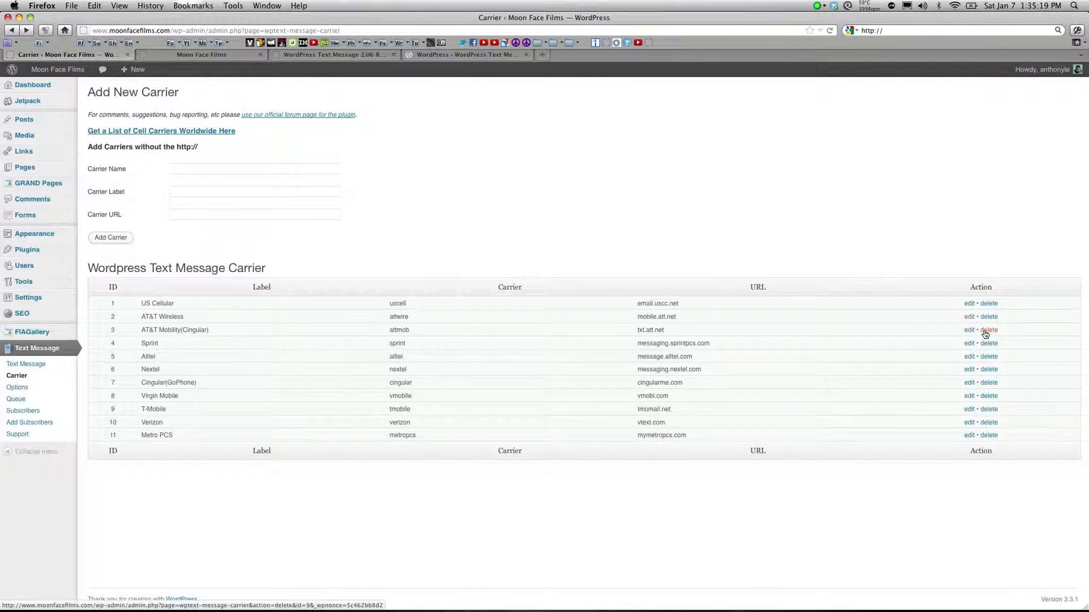
mouse_move(957, 351)
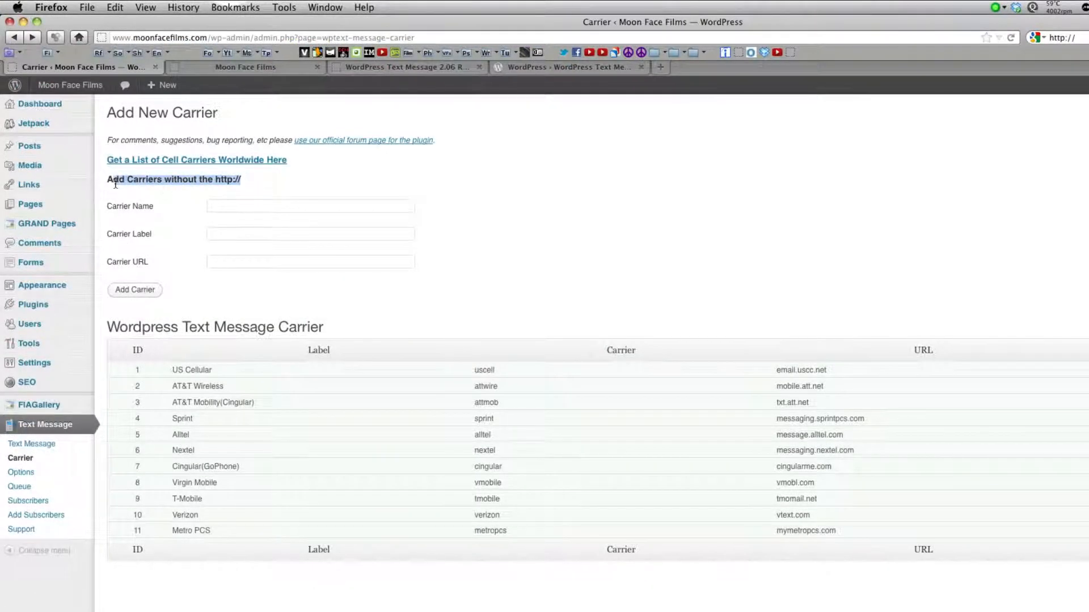
Step: Follow the 'Get a List of Cell Carriers Worldwide Here' link
click(196, 160)
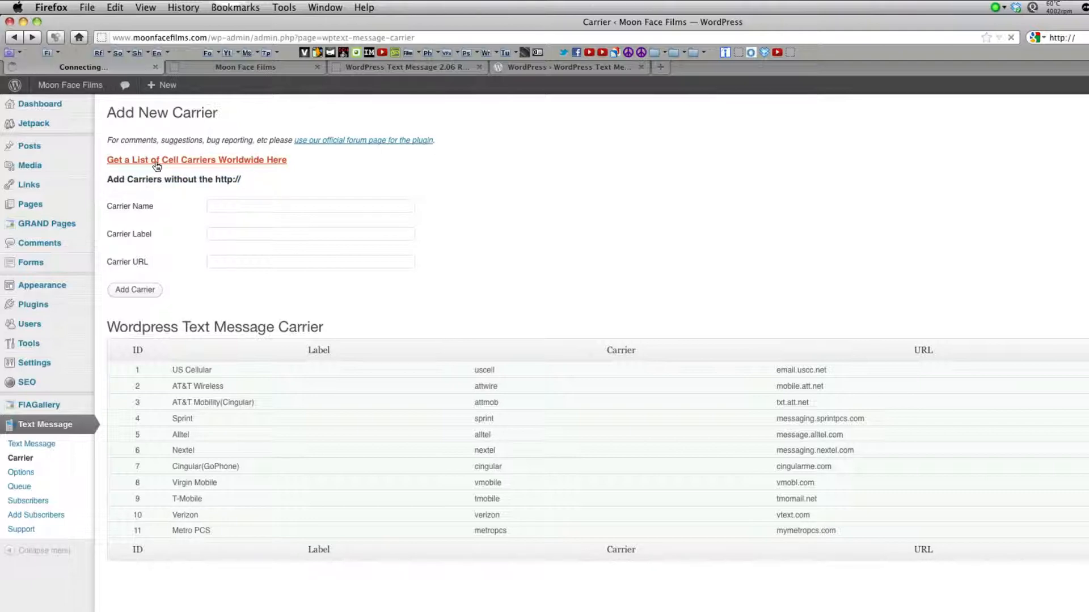
Step: From the Total Bounty article, open the 'list of SMS carriers' PDF
click(196, 159)
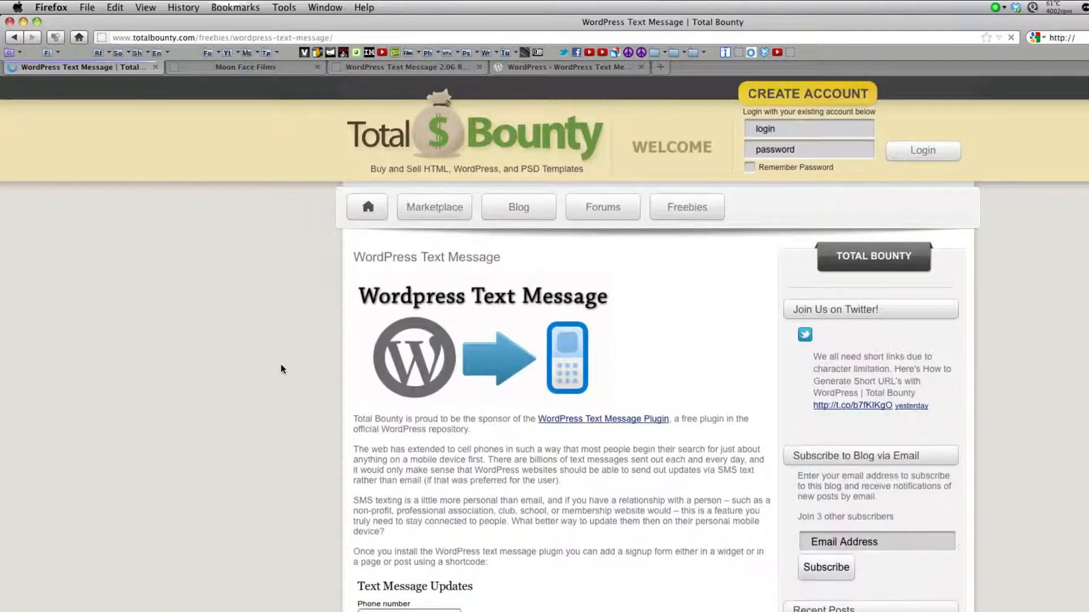
scroll(down, 3)
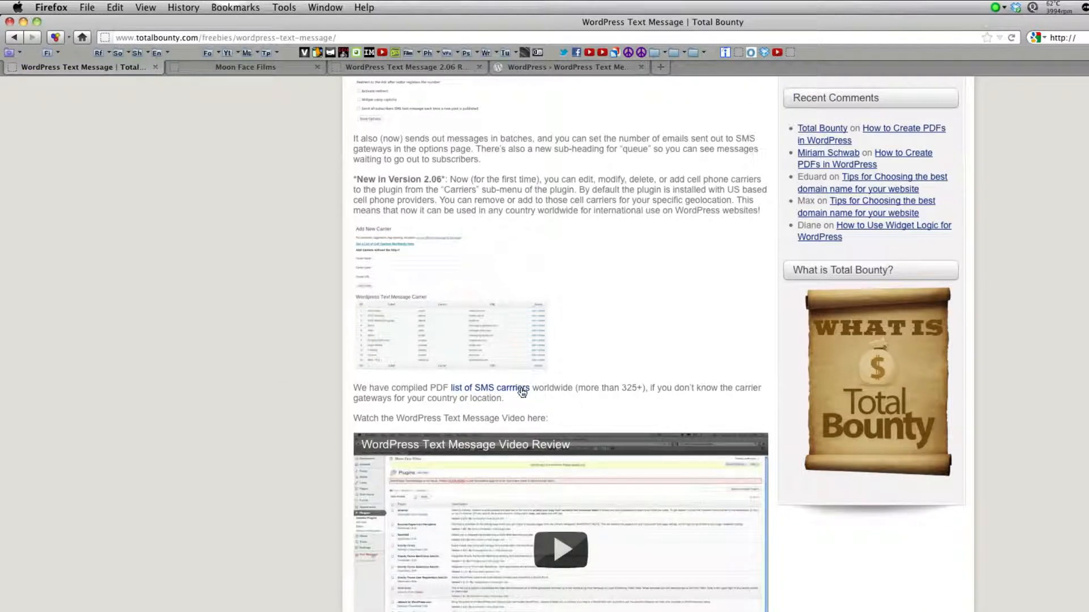
click(489, 388)
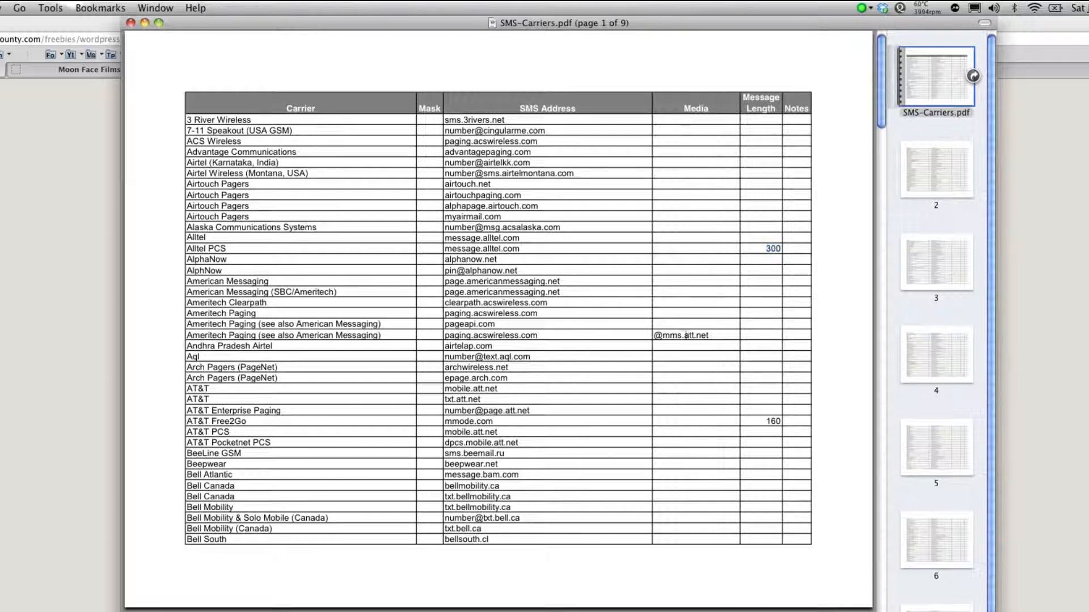
Step: Select AlphaNow's SMS address alphanow.net in the carriers PDF
double_click(469, 259)
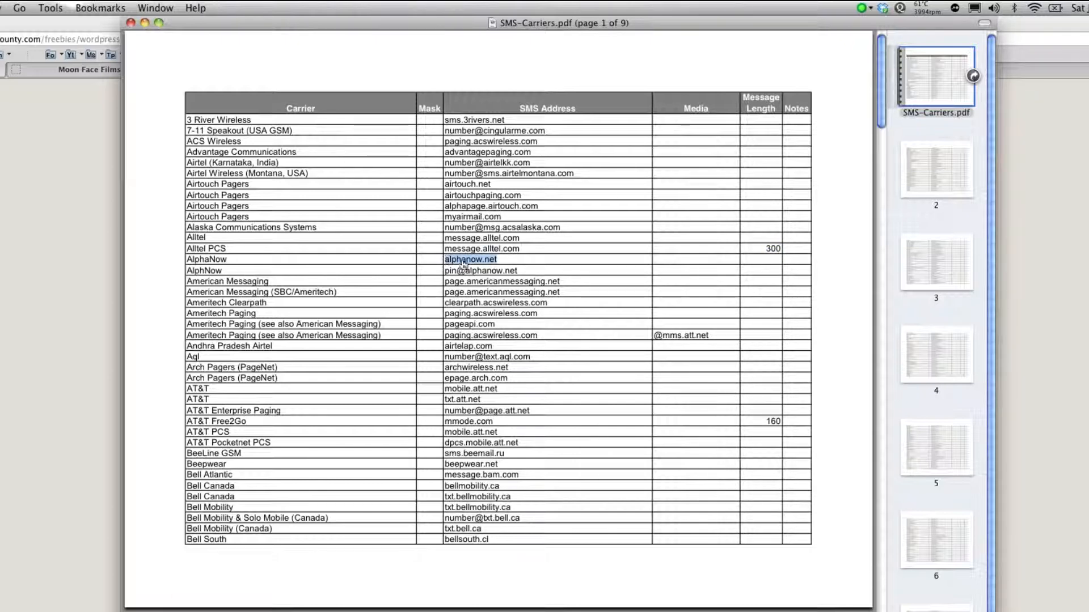
mouse_move(492, 323)
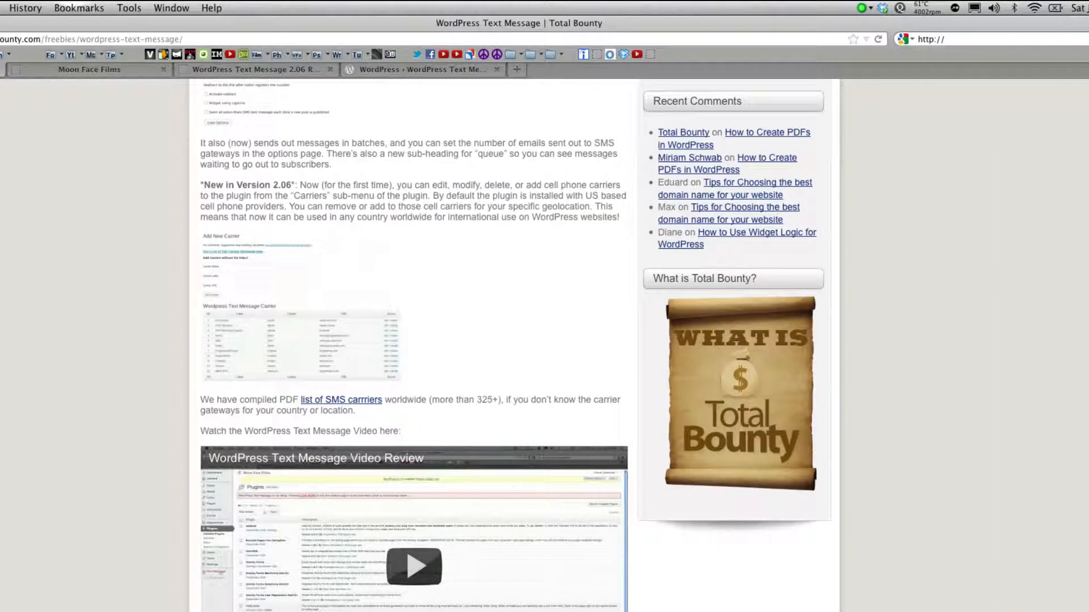
Step: Paste alphanow.net as the carrier URL and name the new carrier Alpha
right_click(320, 270)
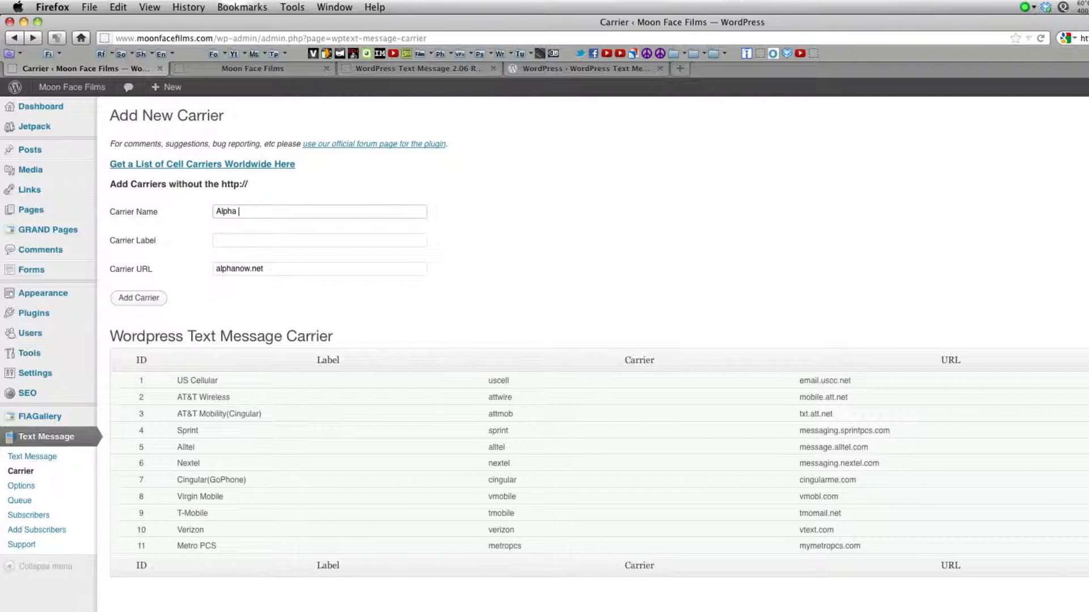
text(Alph)
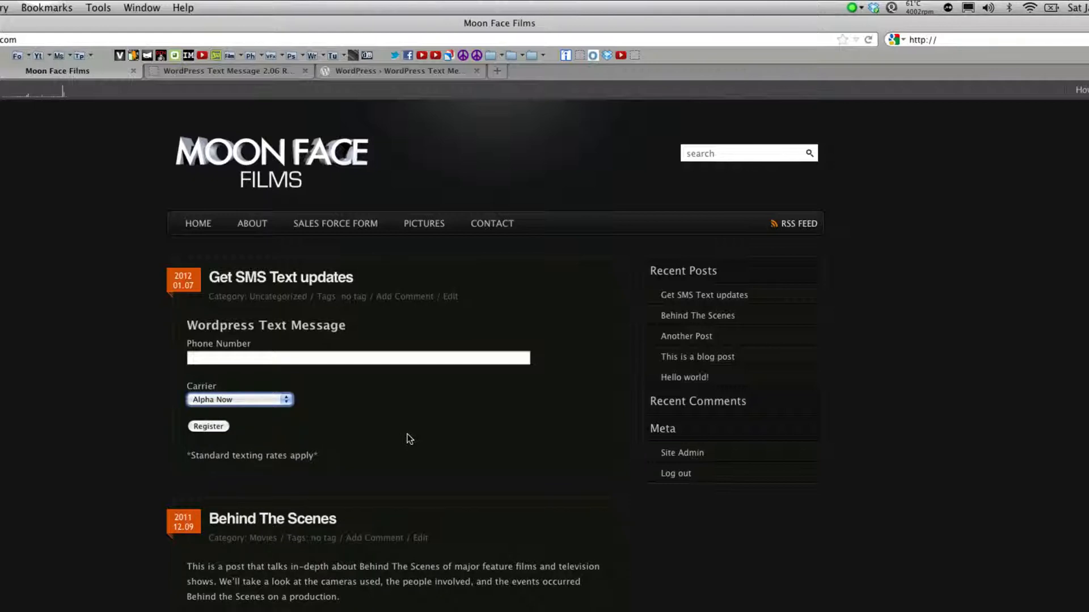
Step: Choose Alpha Now as carrier on the signup form and start a phone number '555-'
click(357, 357)
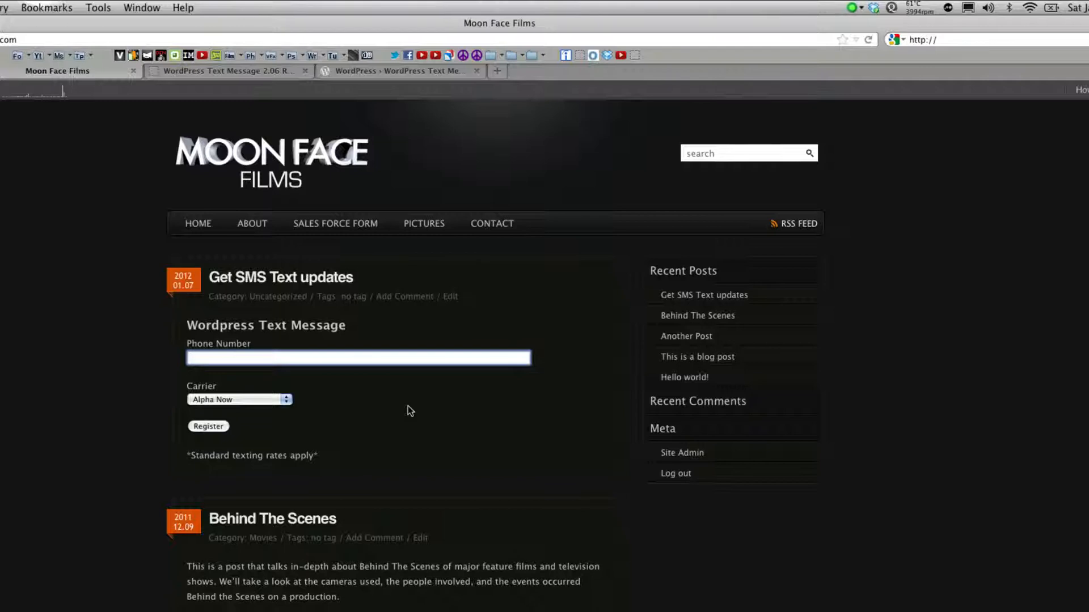
click(357, 357)
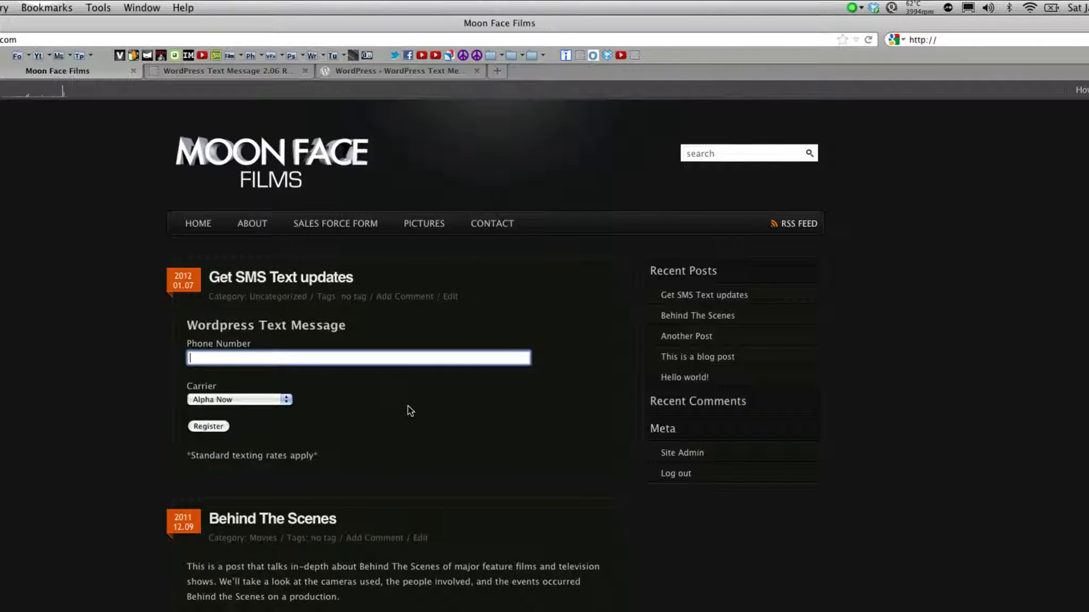
text(555-)
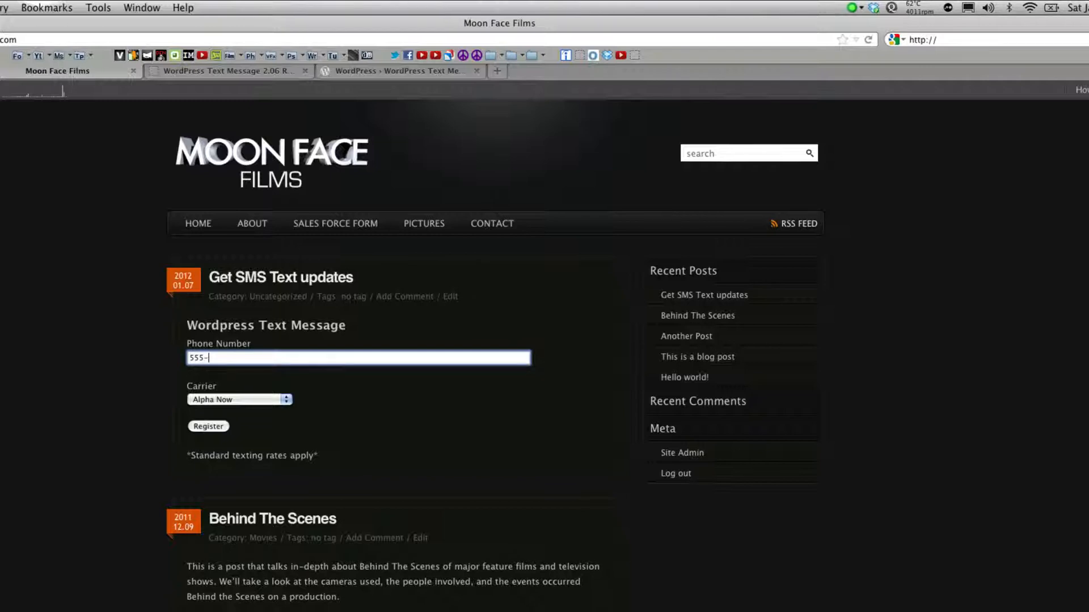